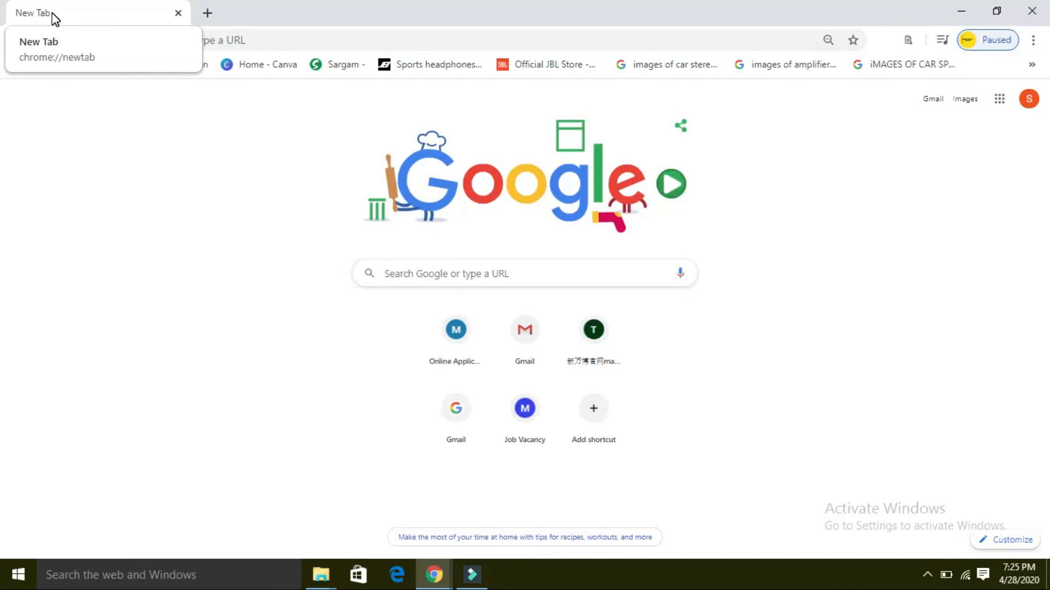
pyautogui.moveTo(3, 311)
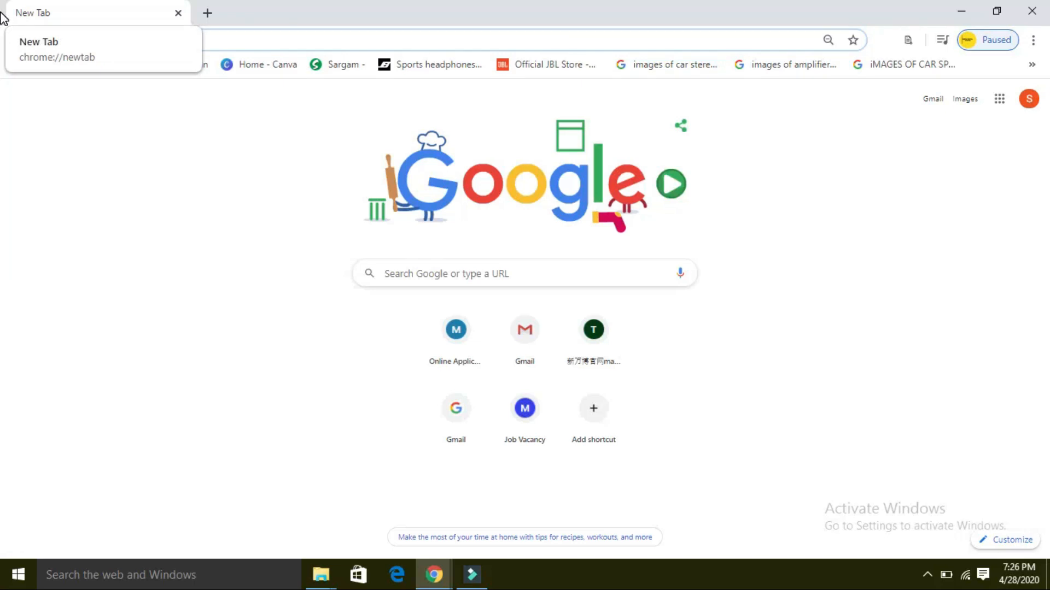
# Step: Search Google for 'free video compressor' and open the Free Video Compressor website
pyautogui.click(268, 39)
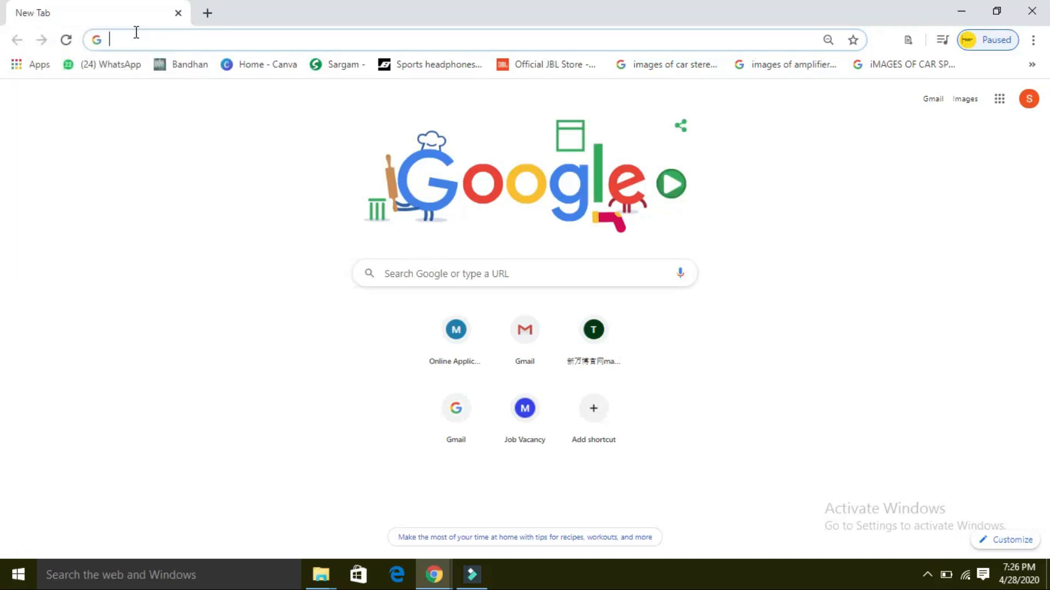
pyautogui.write('FREE')
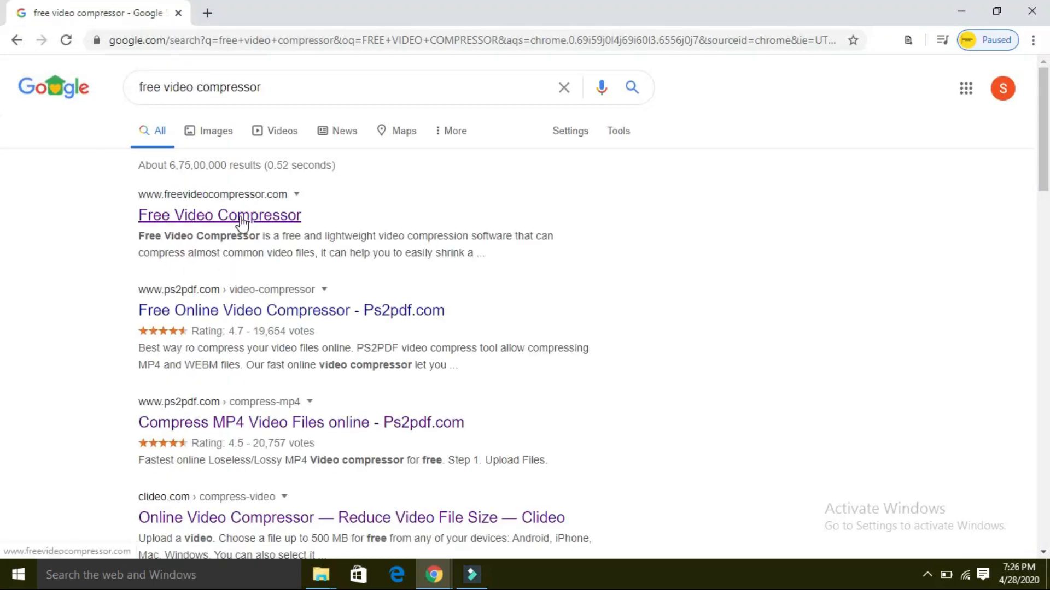
pyautogui.click(218, 214)
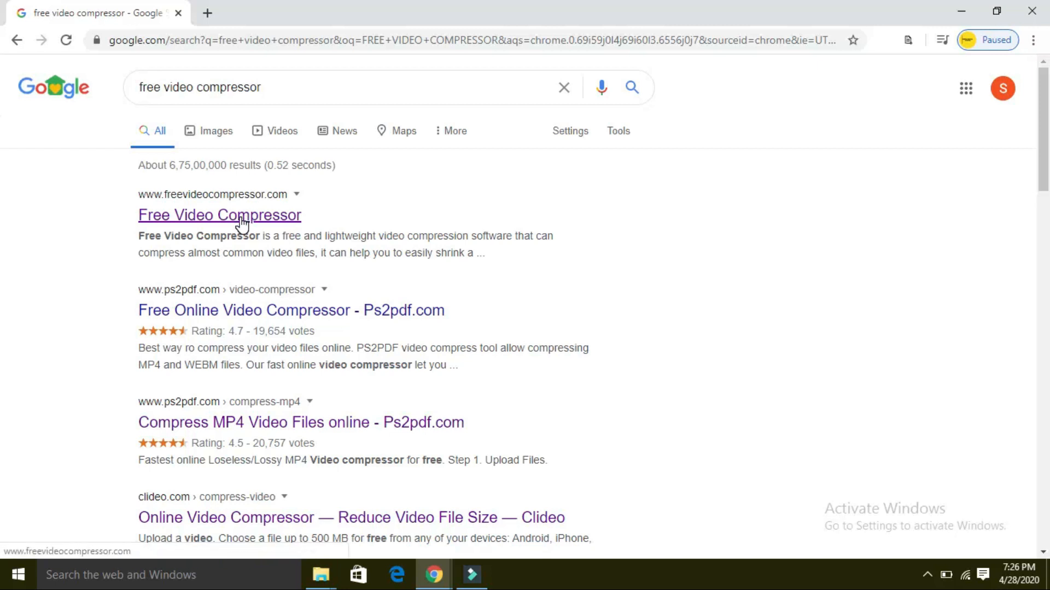
pyautogui.click(218, 215)
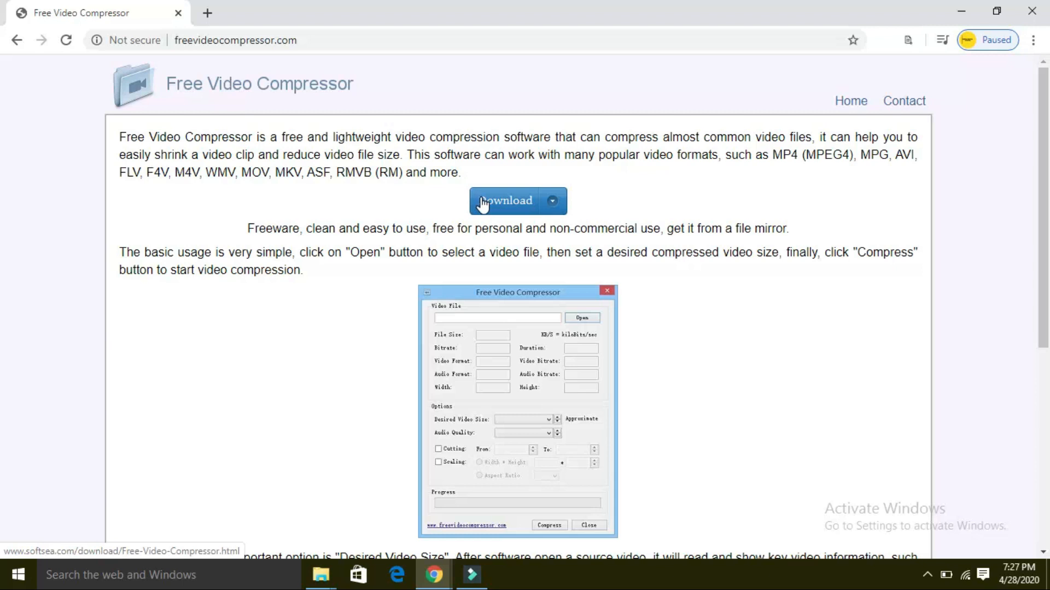
# Step: Download the Free Video Compressor installer and run the downloaded .exe
pyautogui.click(508, 201)
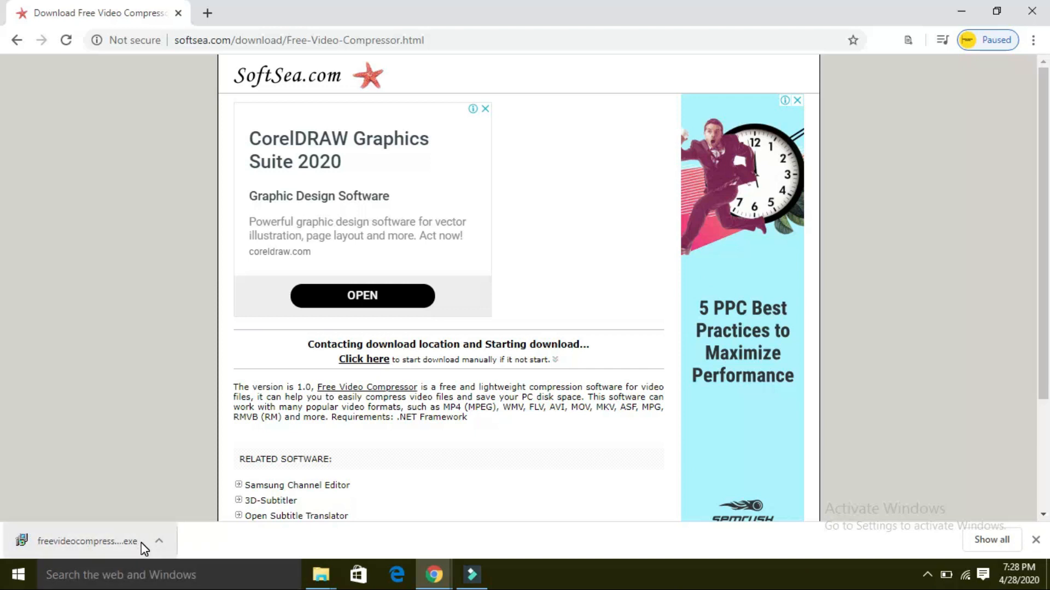
pyautogui.click(87, 541)
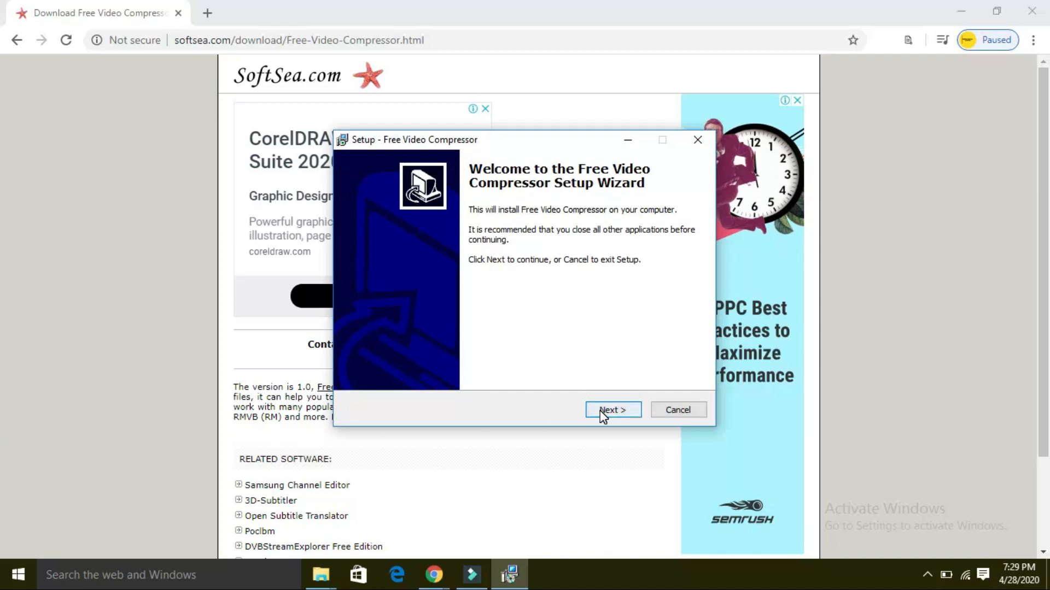
# Step: Accept the license, install with default folders and a desktop icon, and launch the app
pyautogui.click(610, 410)
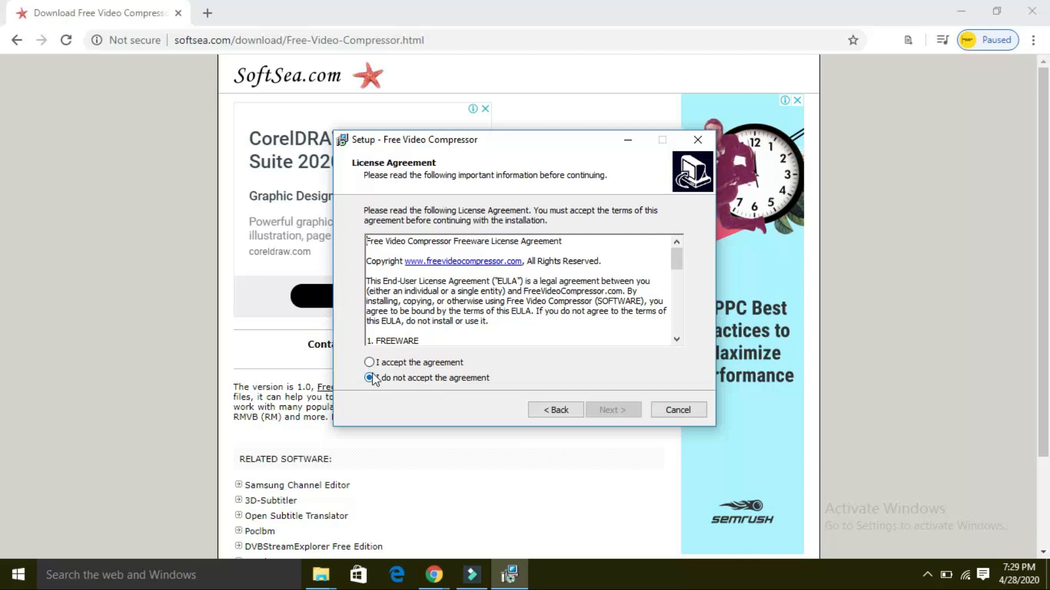
pyautogui.click(369, 362)
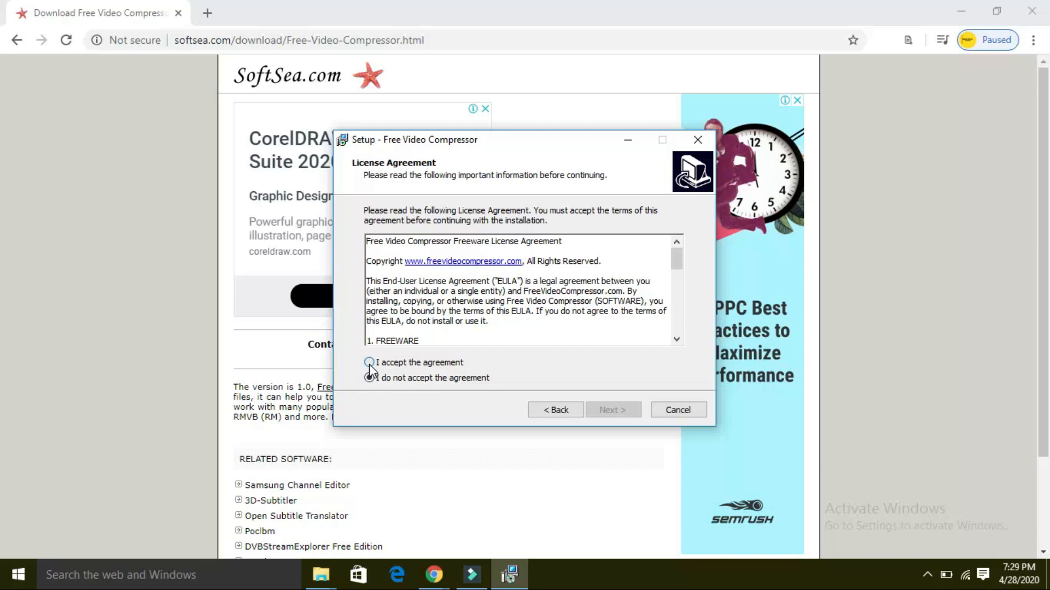
pyautogui.click(612, 409)
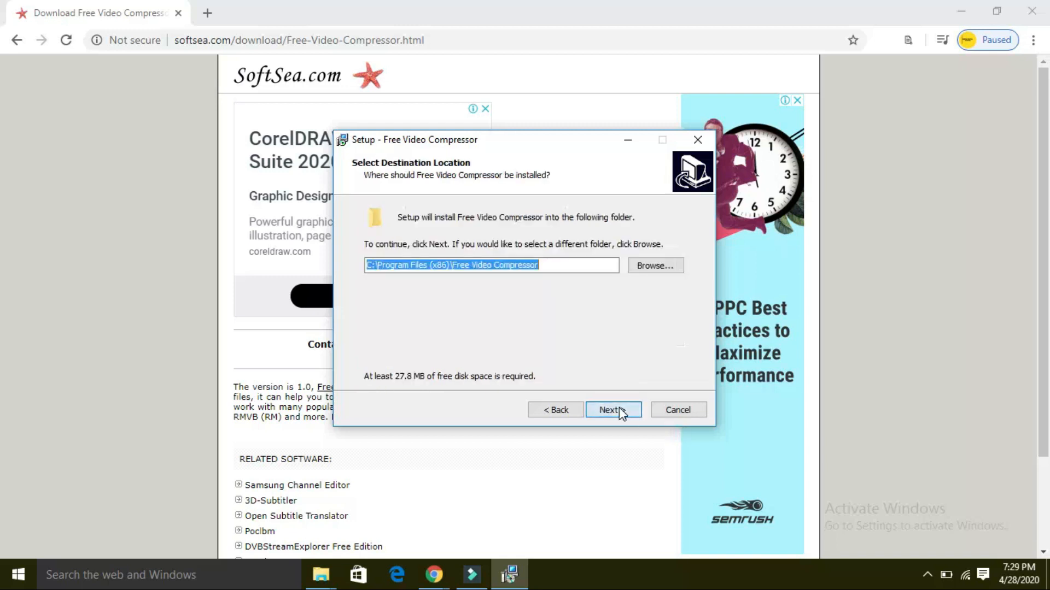
pyautogui.click(611, 410)
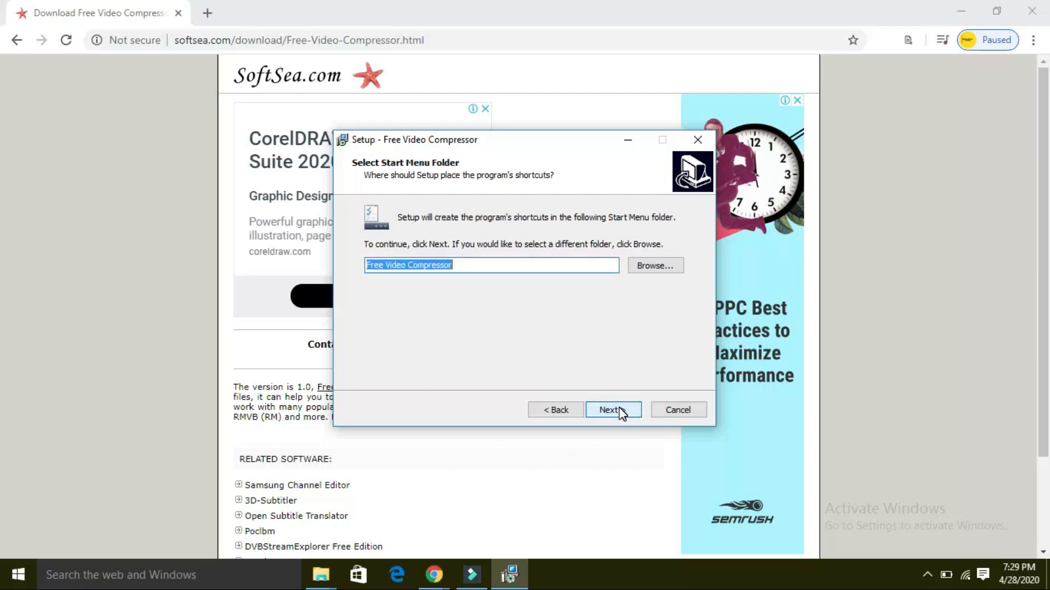
pyautogui.click(609, 409)
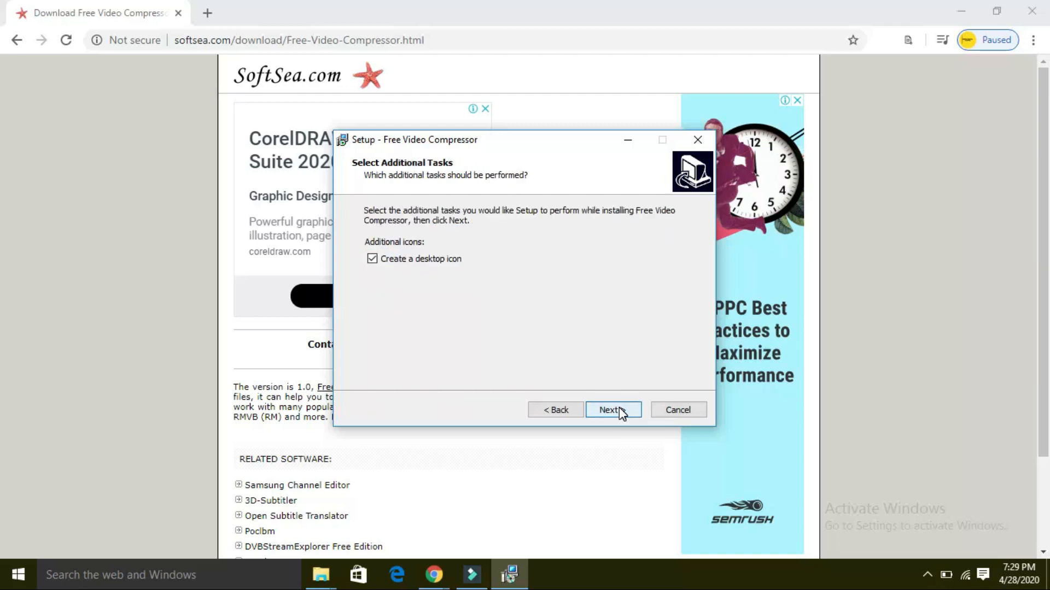
pyautogui.click(609, 409)
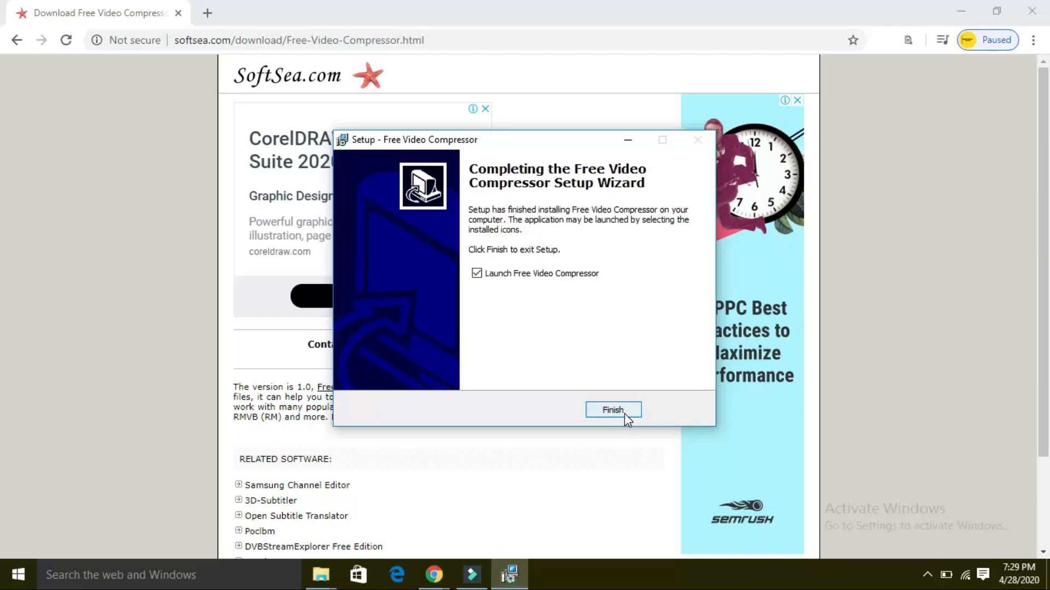
pyautogui.click(612, 409)
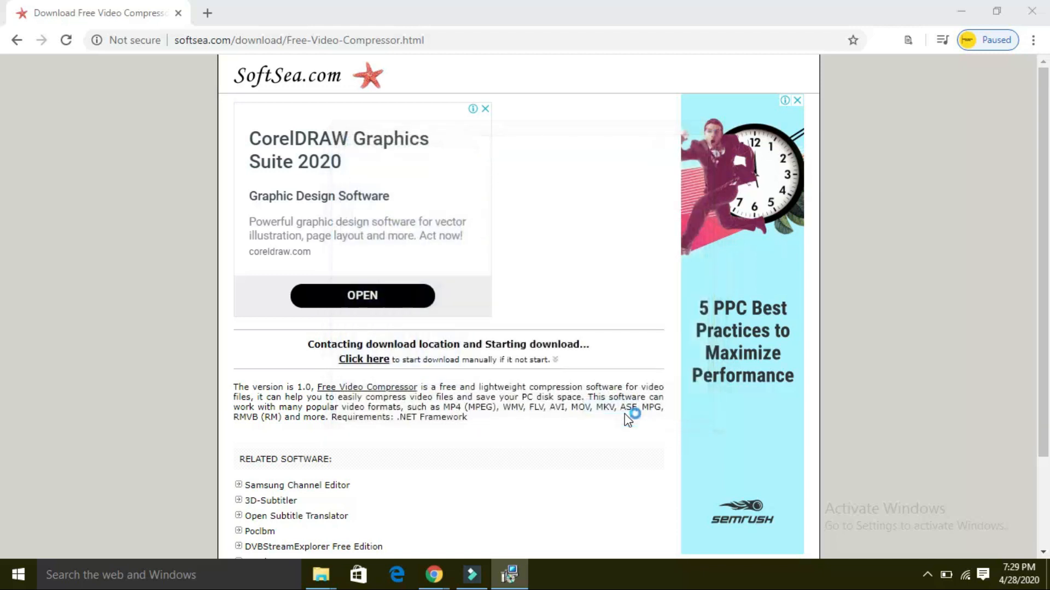
pyautogui.click(509, 575)
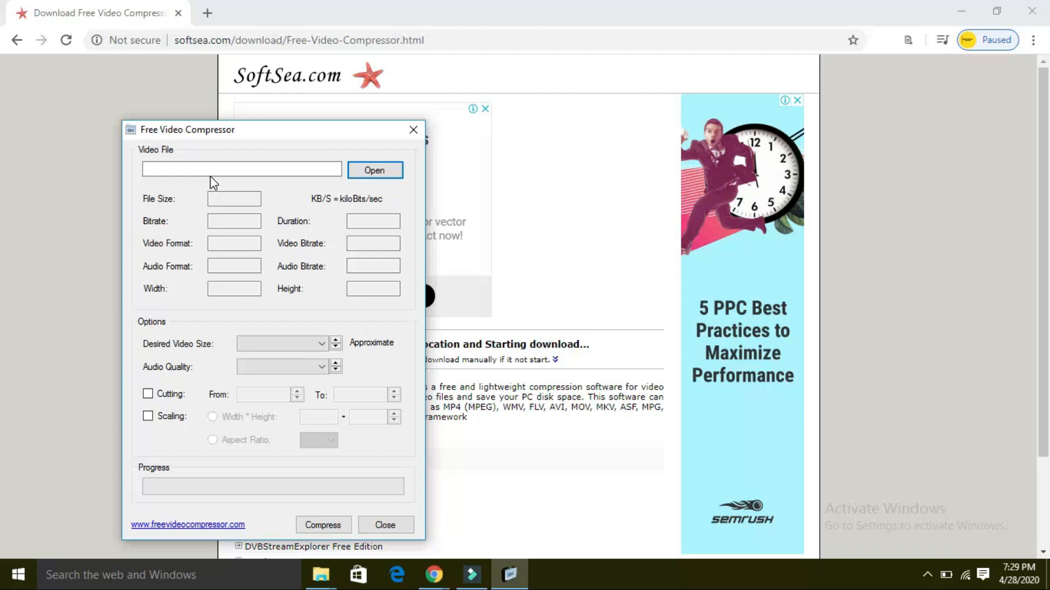
# Step: Load the 370.46 MB digital marketing introduction video from the VIDEO COMPRESS DEMO folder
pyautogui.click(241, 170)
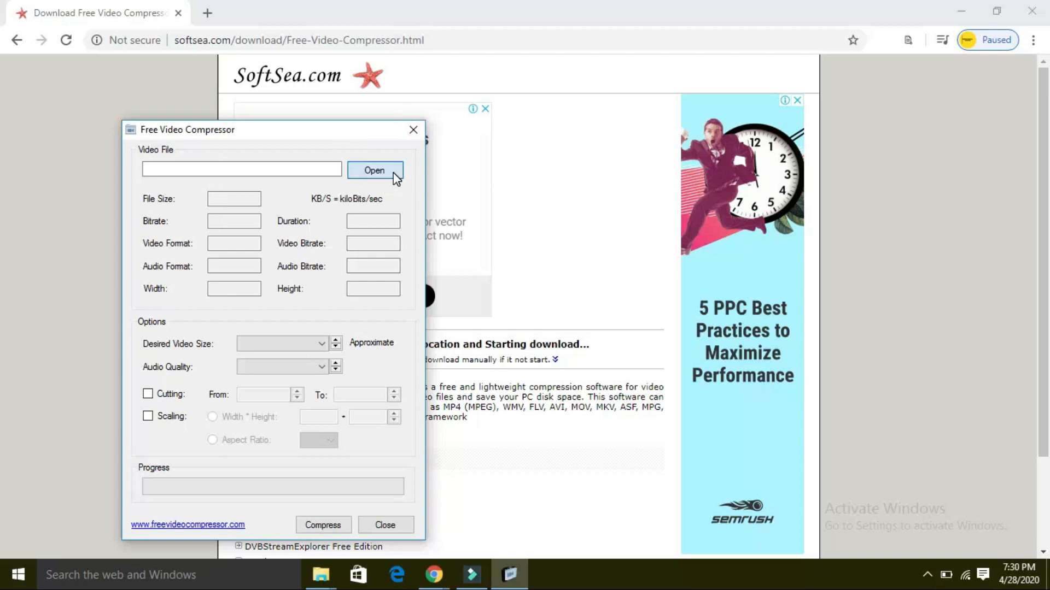
pyautogui.click(374, 170)
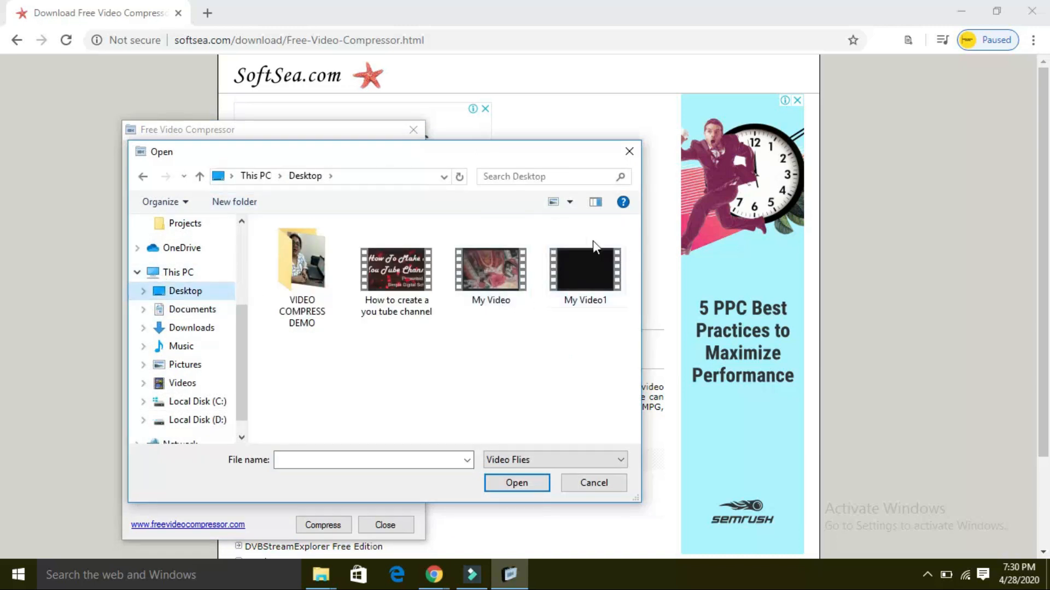
pyautogui.doubleClick(302, 268)
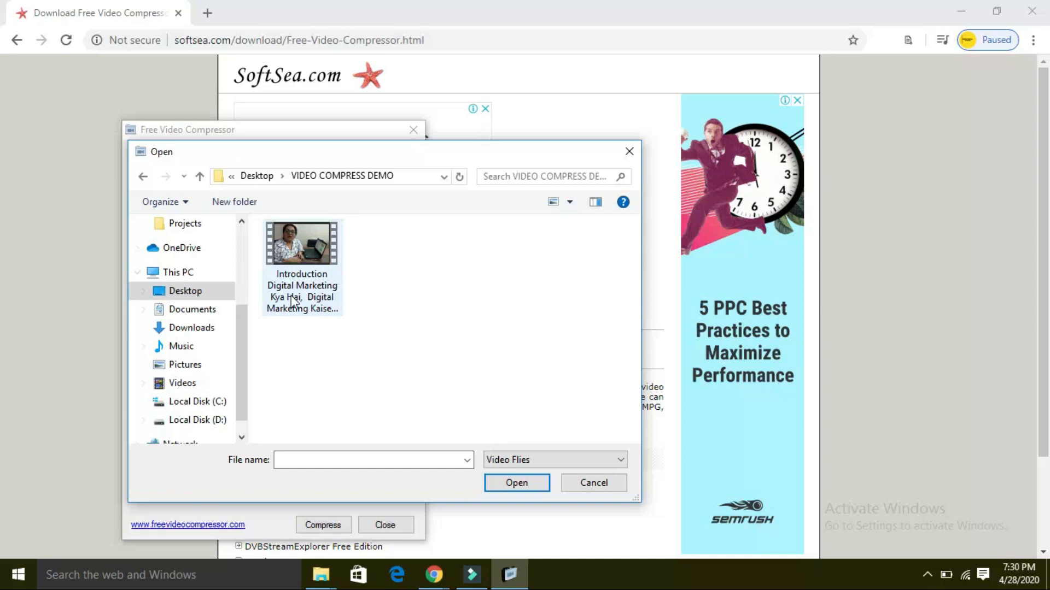
pyautogui.click(301, 267)
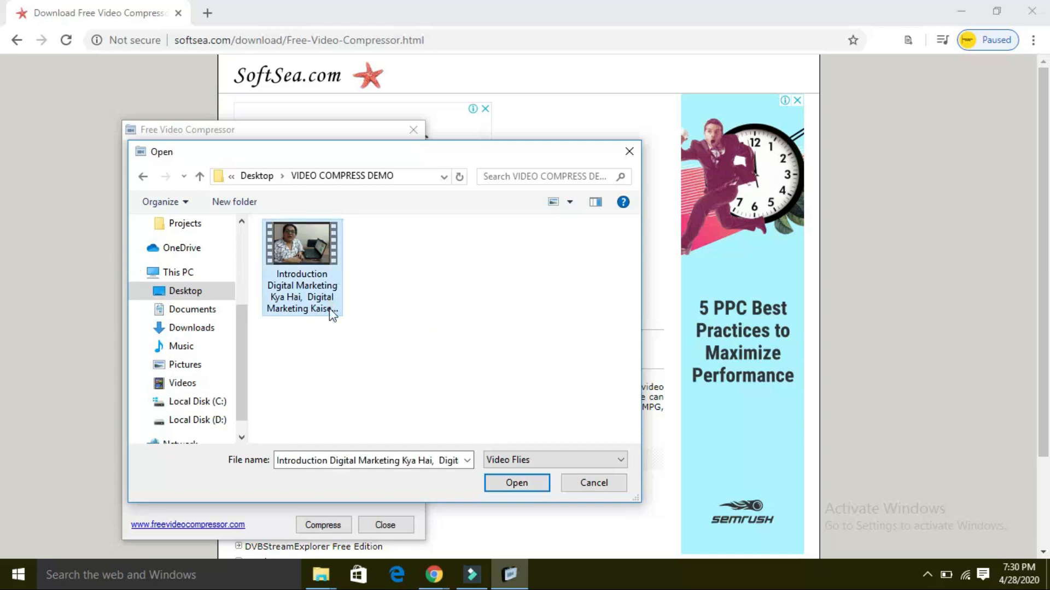
pyautogui.click(516, 482)
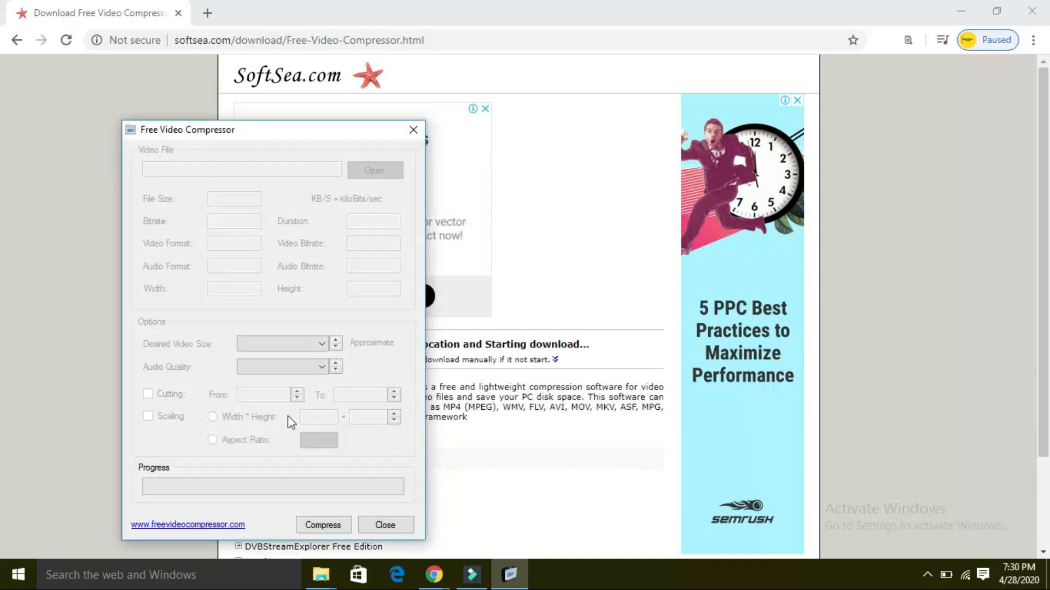
pyautogui.moveTo(282, 421)
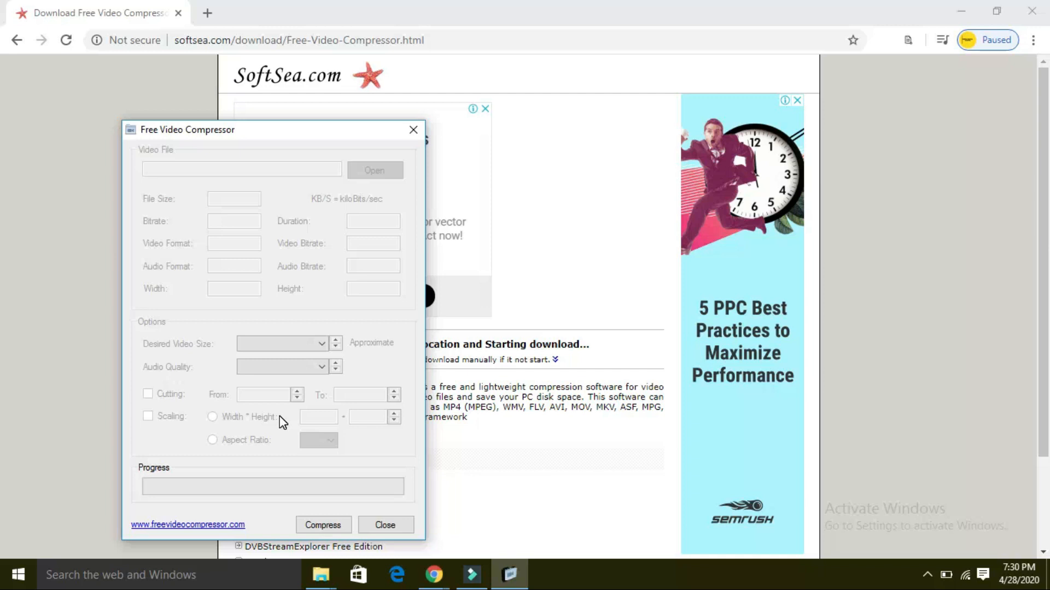
pyautogui.click(374, 170)
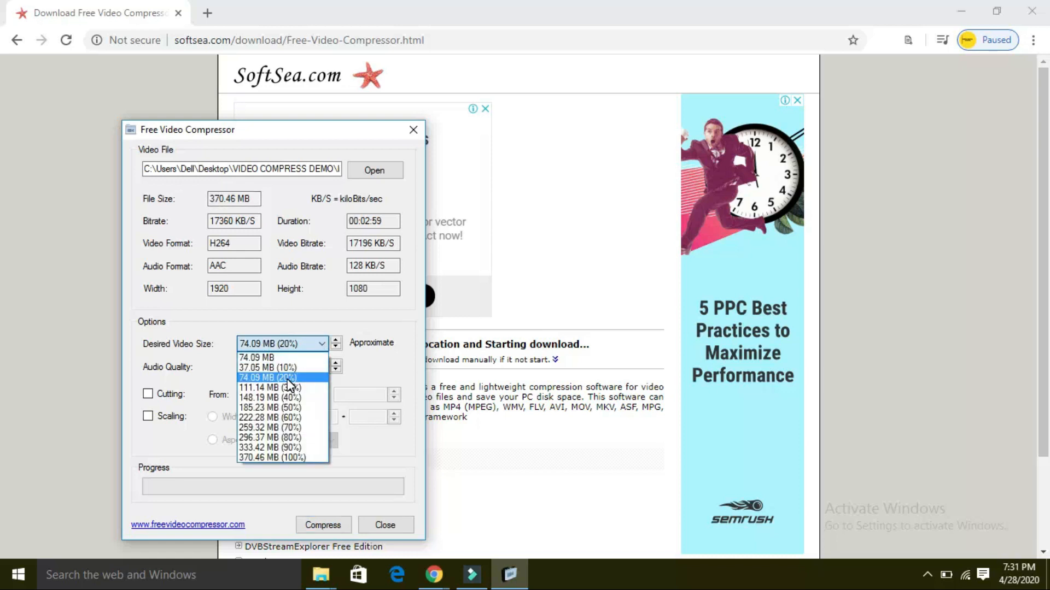
# Step: Target about 20% of the original size (74 MB) and start compressing
pyautogui.click(267, 378)
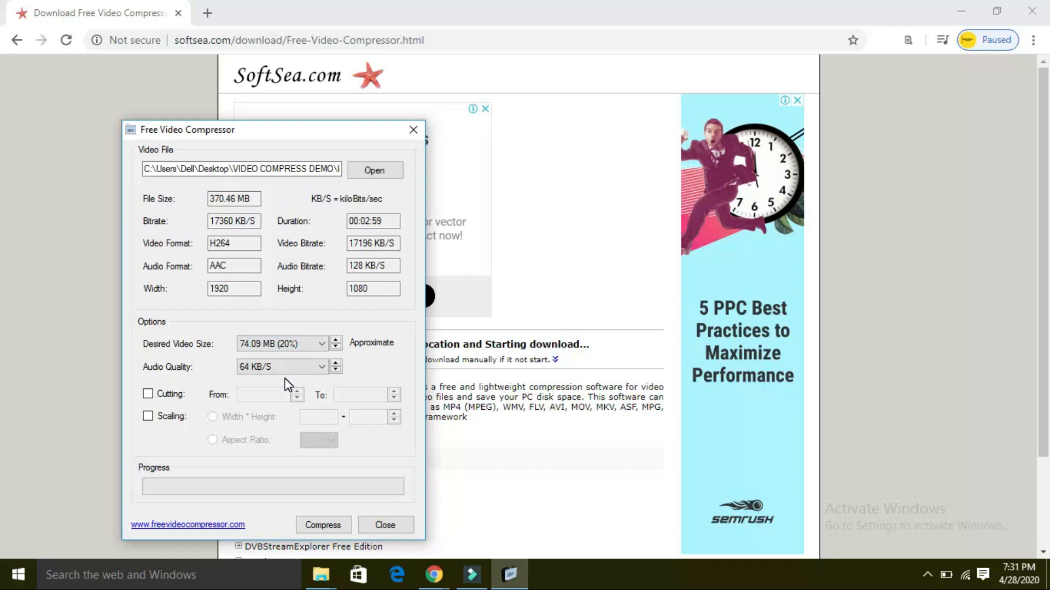
pyautogui.moveTo(287, 384)
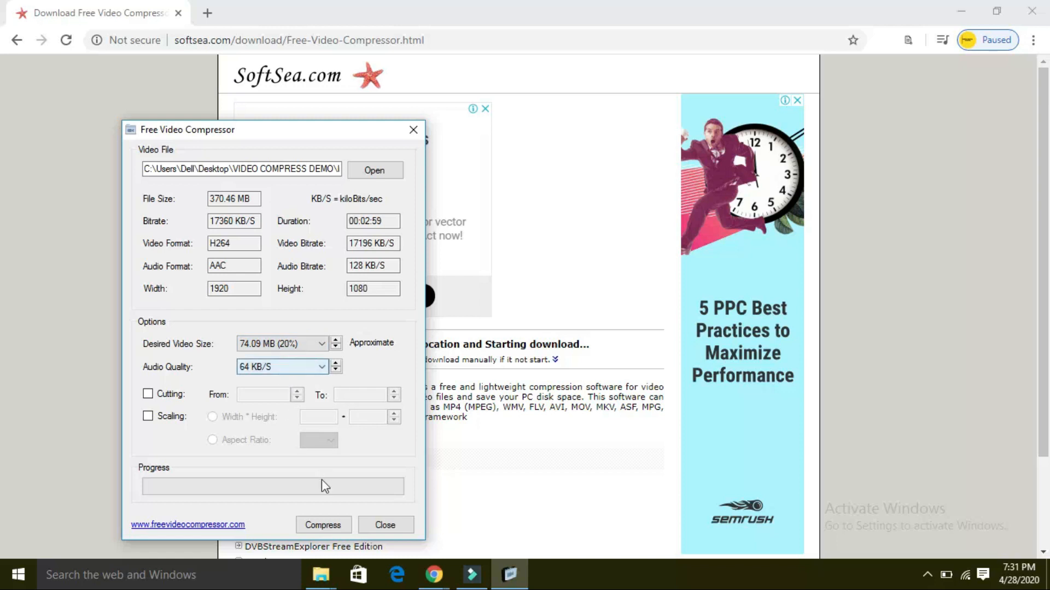
pyautogui.click(323, 525)
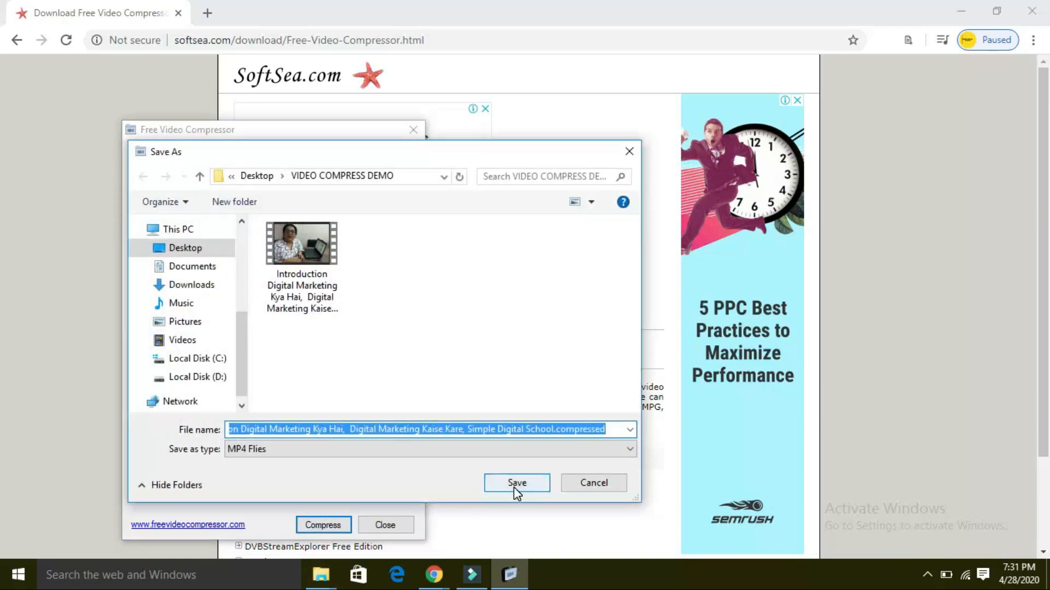
pyautogui.moveTo(567, 464)
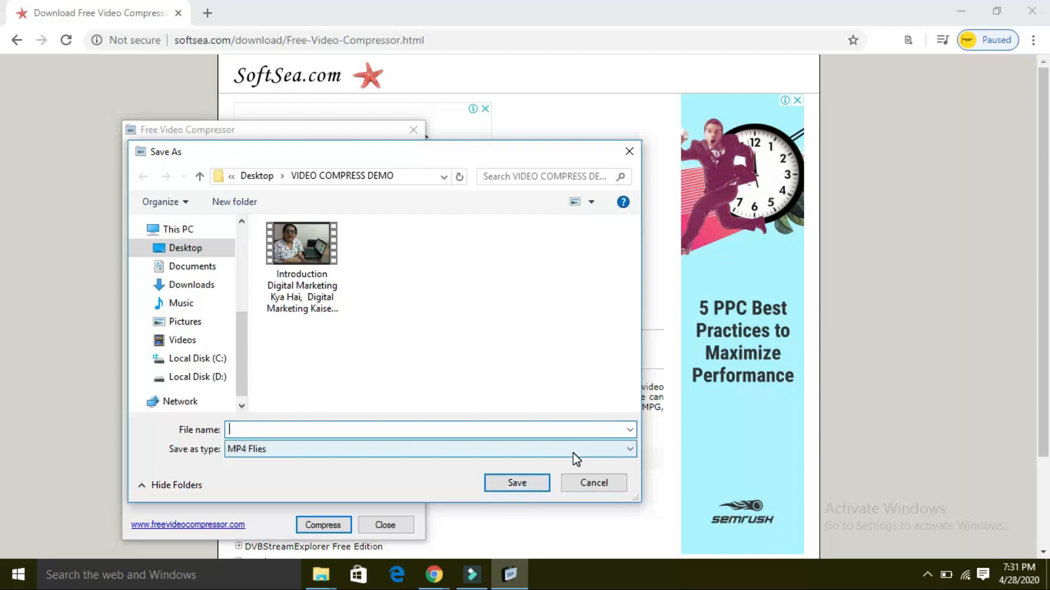
# Step: Save the output as 'COMPRESSED VIDEO' and confirm starting the compression
pyautogui.write('COMPRESSED V')
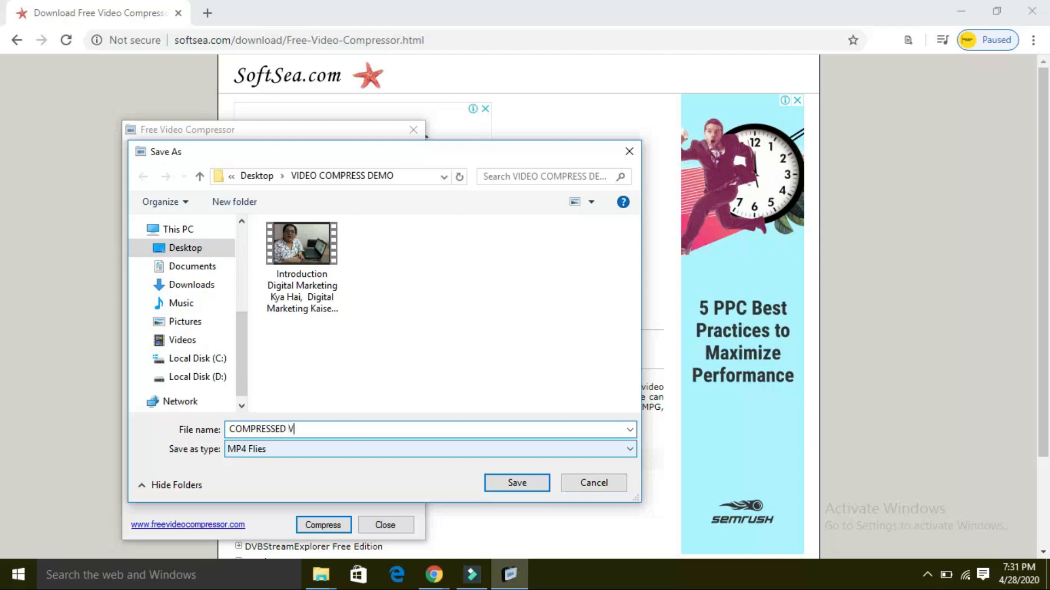
pyautogui.write('IDEO')
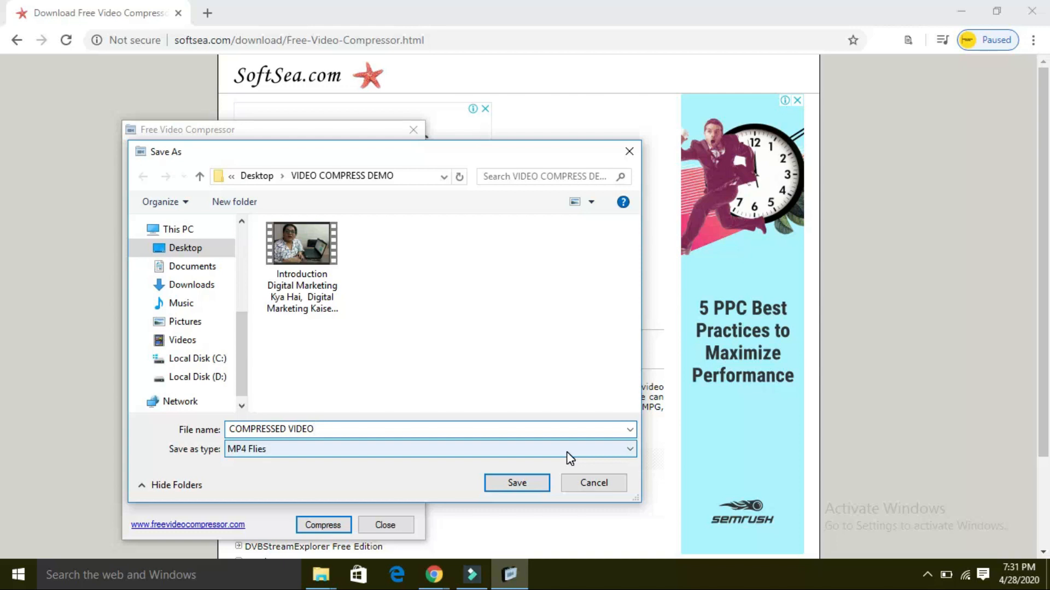
pyautogui.click(516, 482)
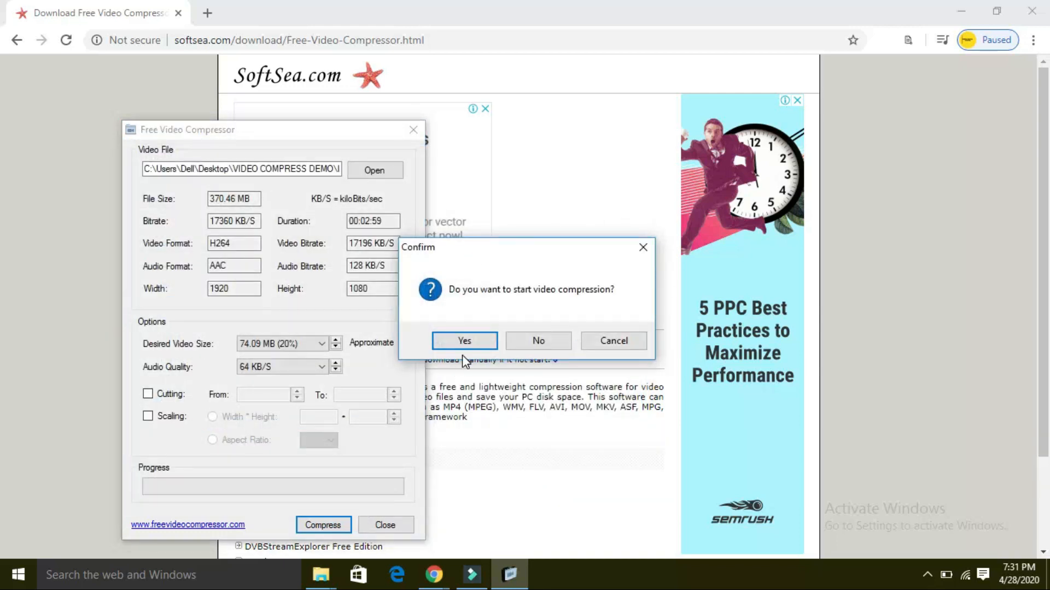
pyautogui.click(464, 341)
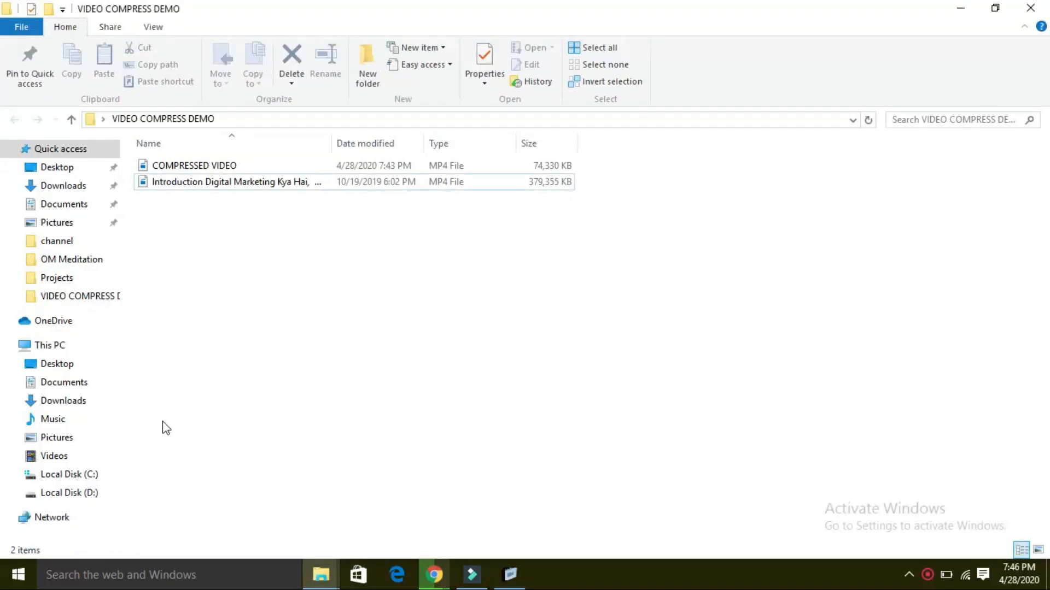
pyautogui.moveTo(253, 132)
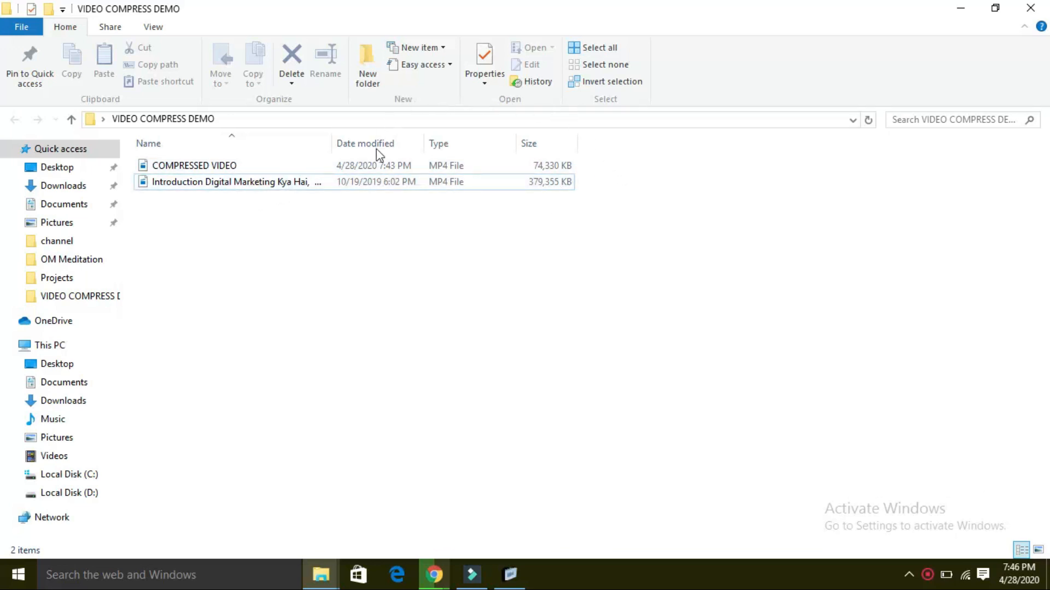
pyautogui.moveTo(352, 250)
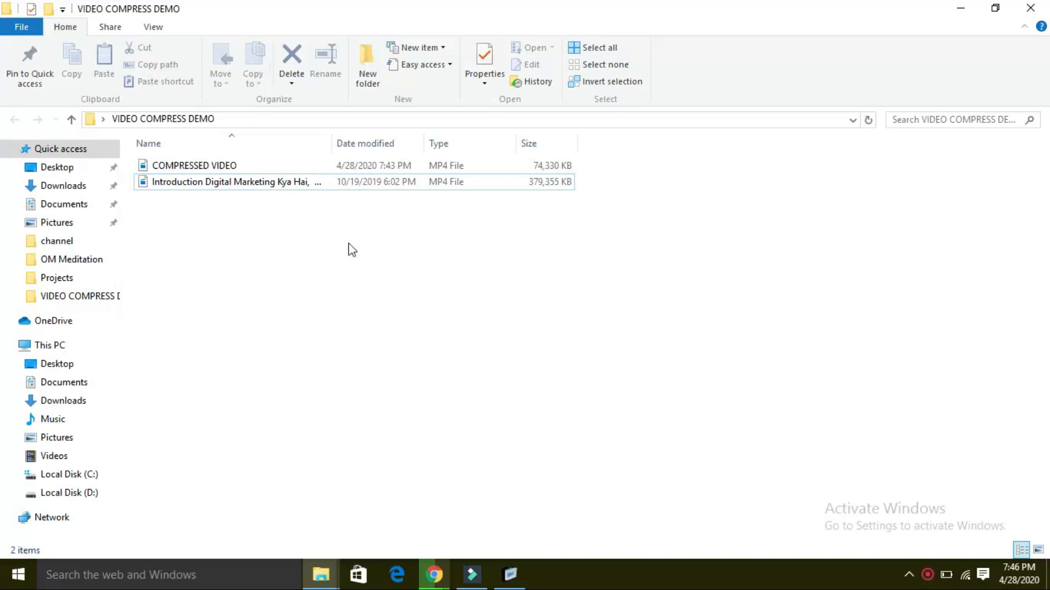
pyautogui.moveTo(562, 202)
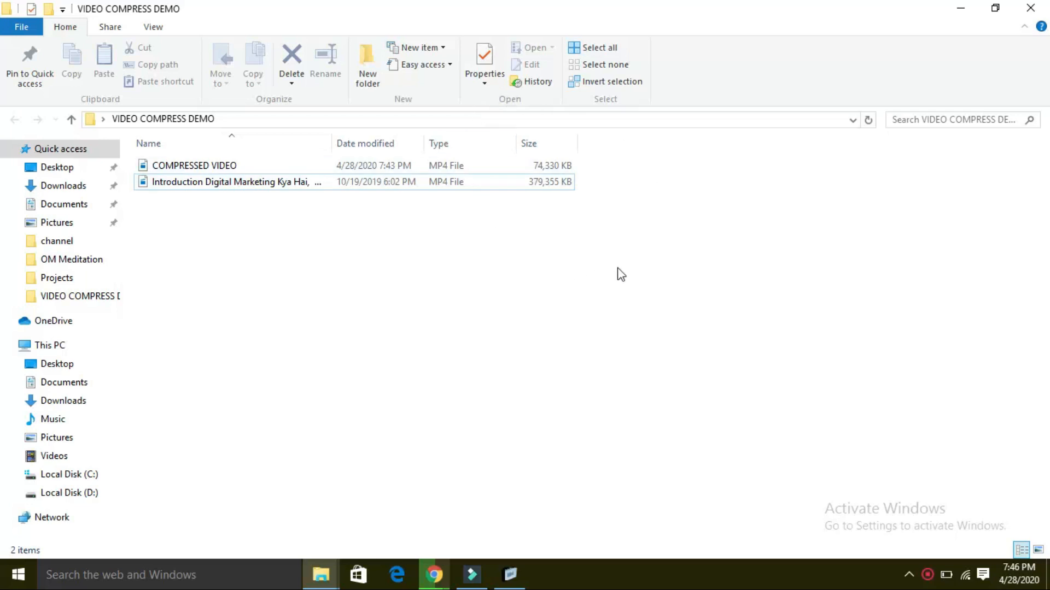
pyautogui.moveTo(675, 271)
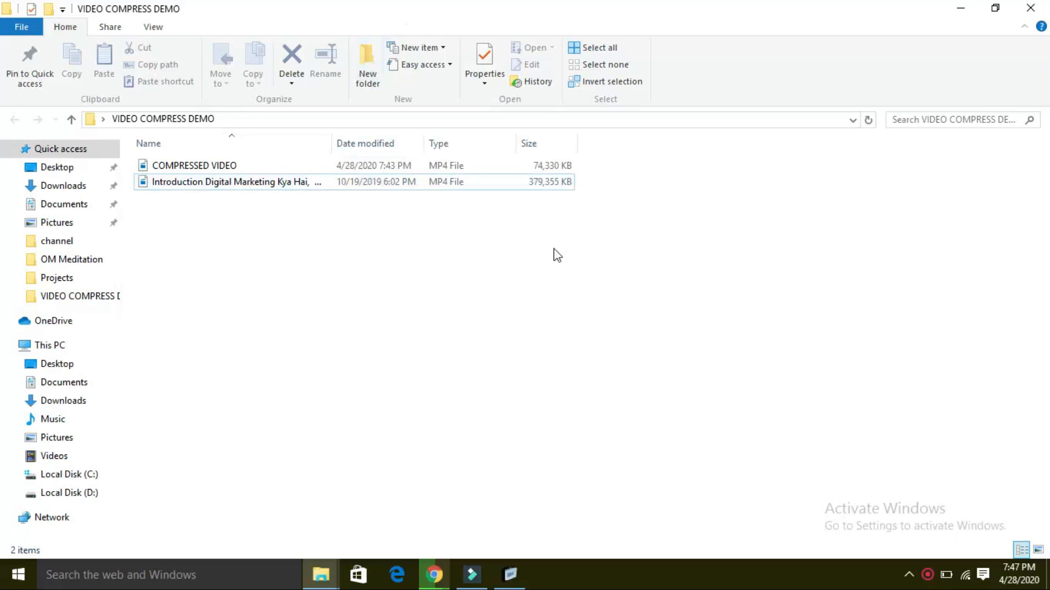
# Step: Play the original Introduction video in Movies & TV, close it, then open COMPRESSED VIDEO
pyautogui.click(235, 181)
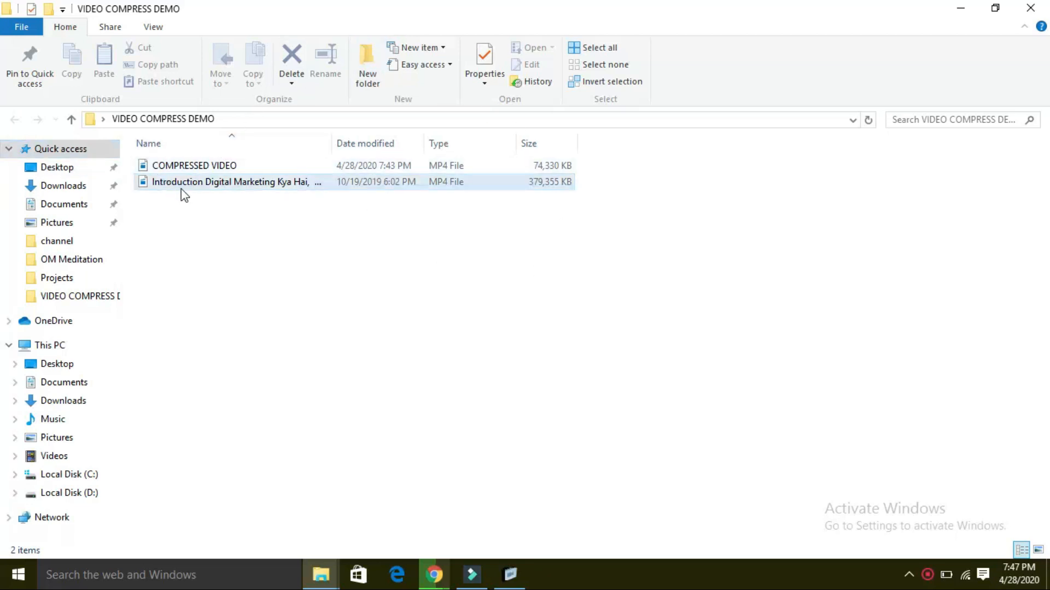
pyautogui.click(235, 182)
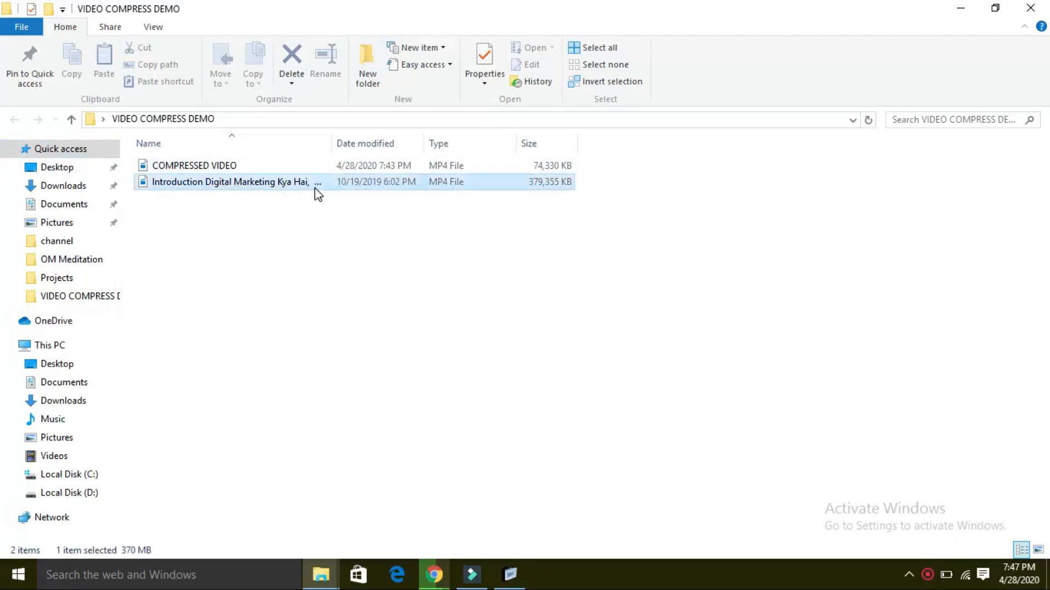
pyautogui.doubleClick(231, 181)
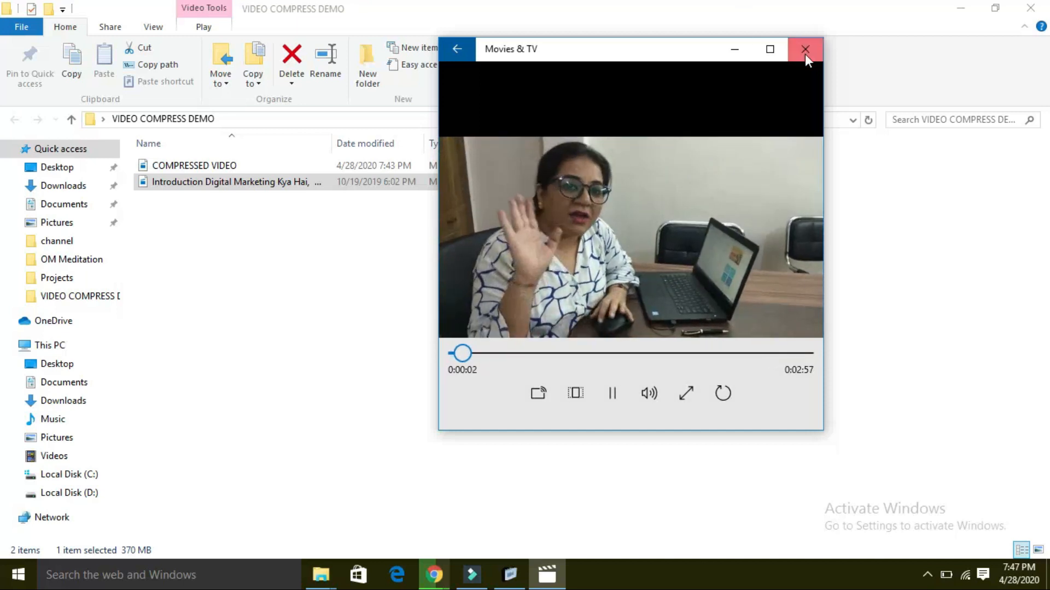
pyautogui.click(805, 49)
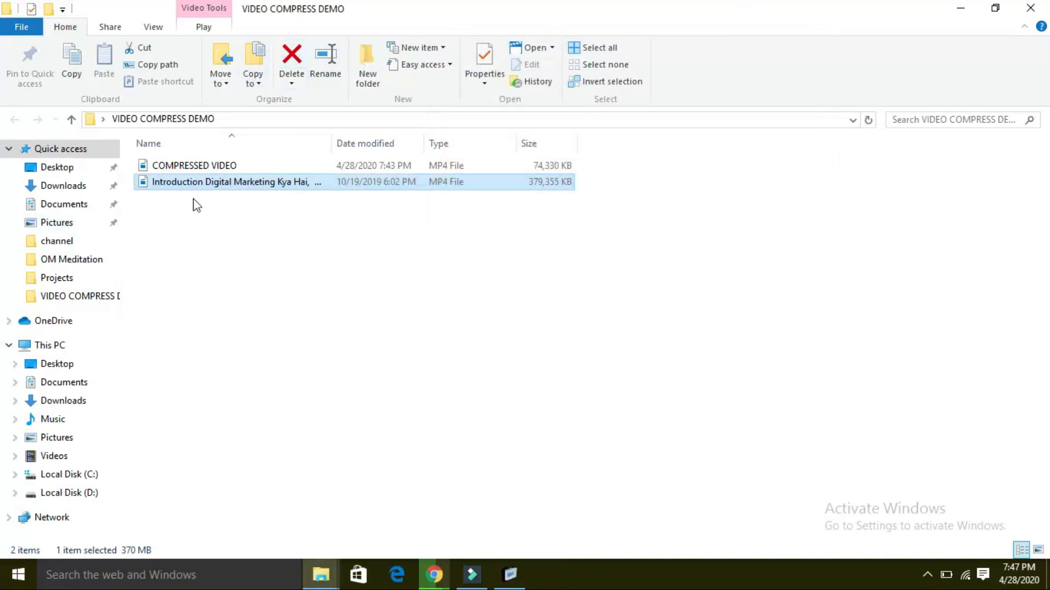
pyautogui.click(194, 165)
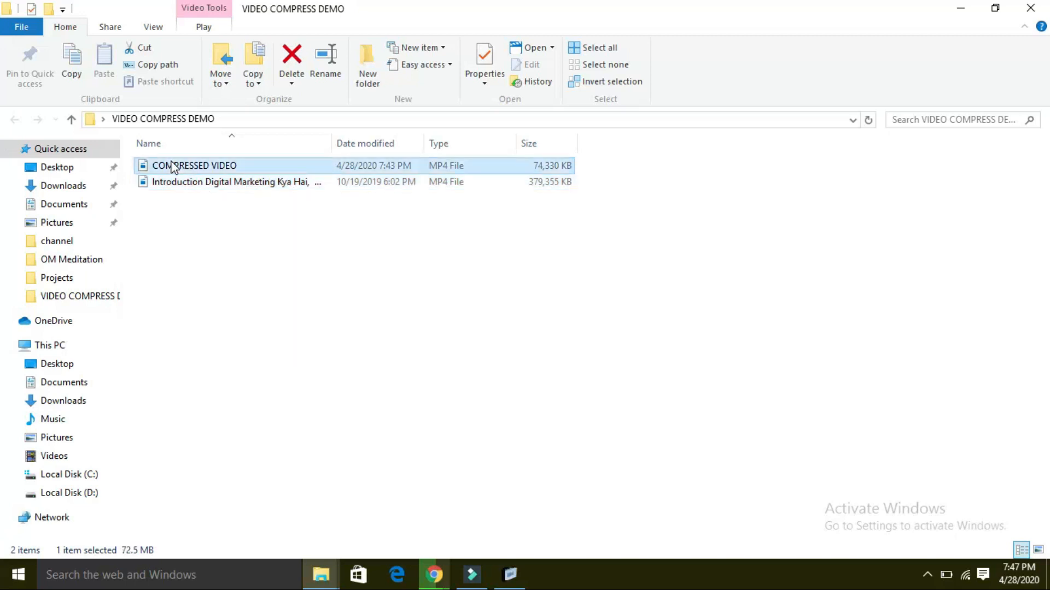
pyautogui.doubleClick(194, 165)
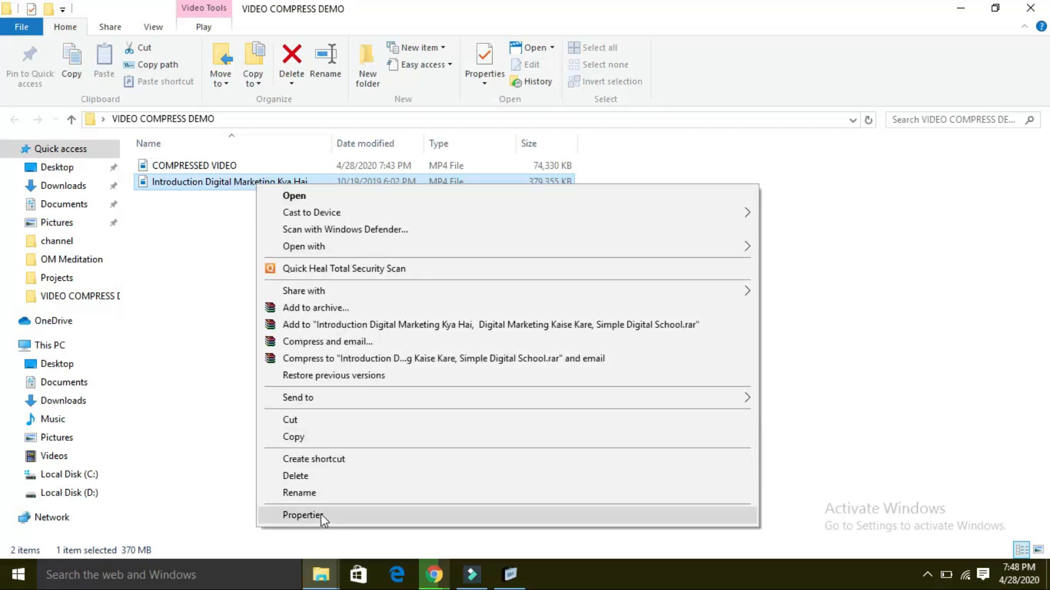
# Step: Open the original video's Properties, confirming its 370 MB size
pyautogui.click(305, 515)
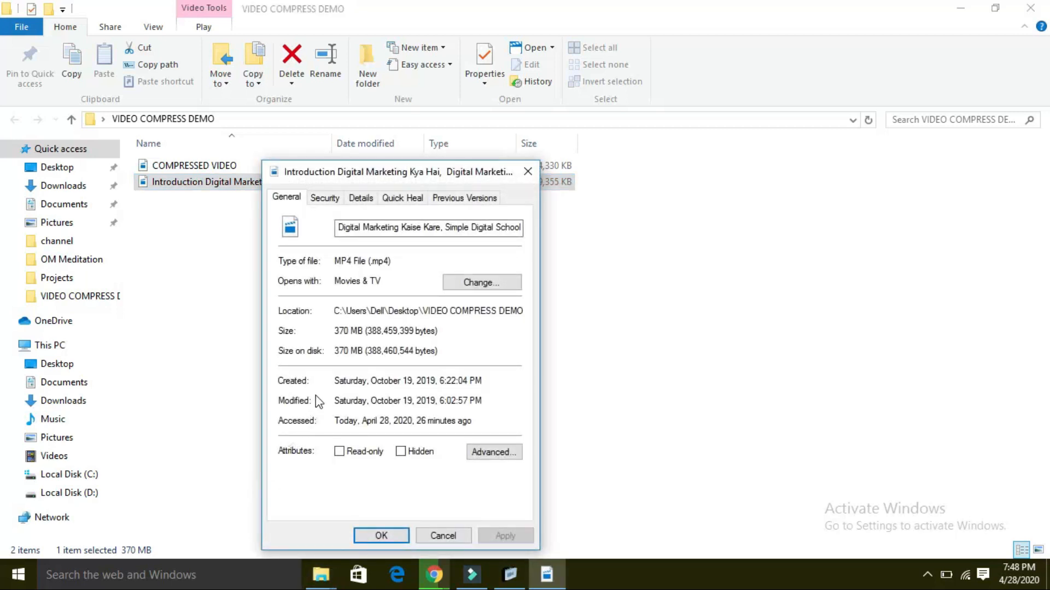
pyautogui.moveTo(427, 548)
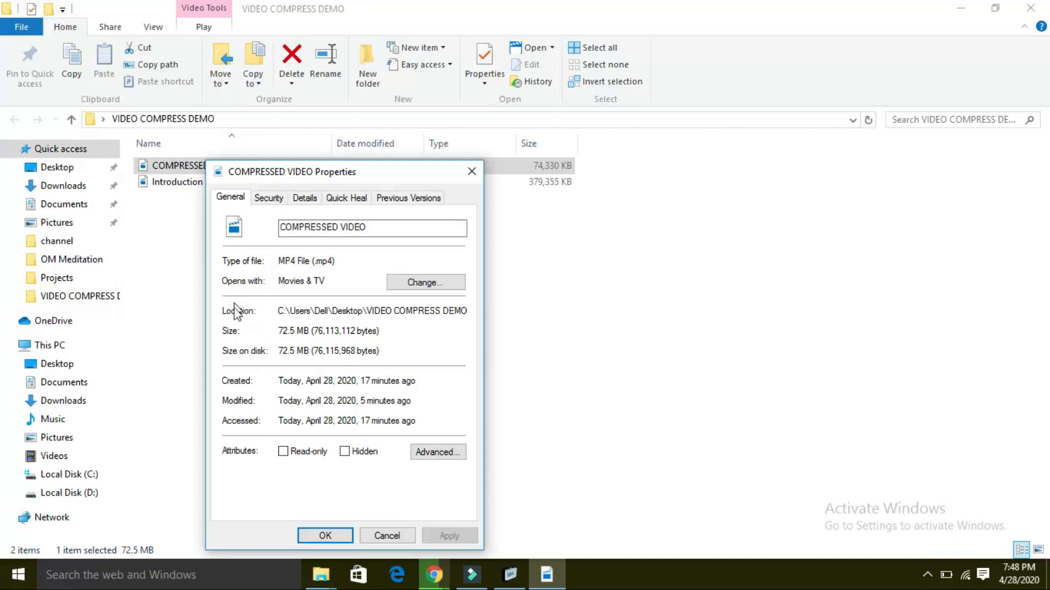
pyautogui.moveTo(224, 367)
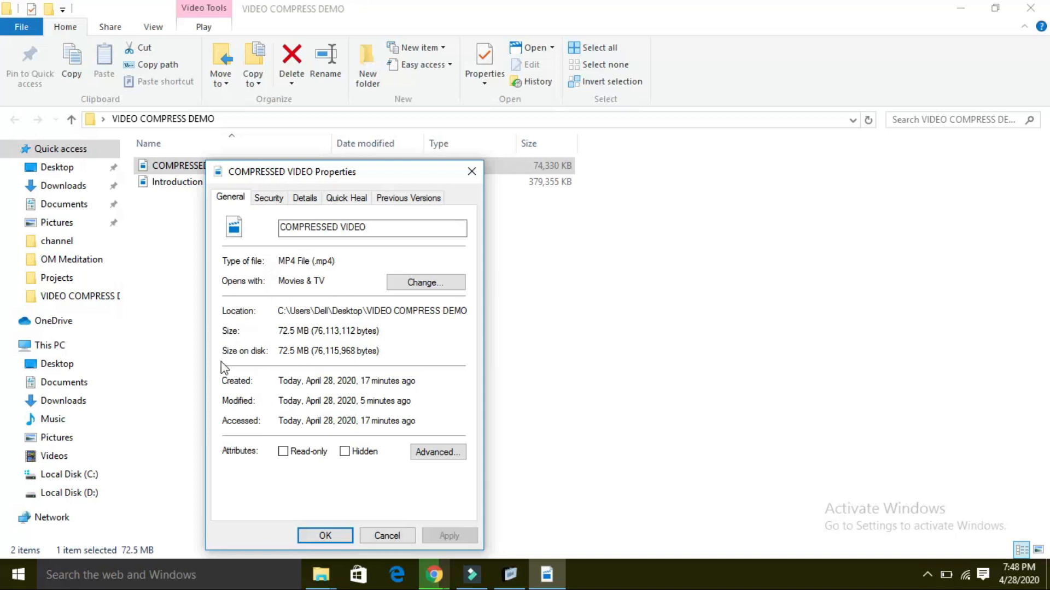
pyautogui.moveTo(92, 520)
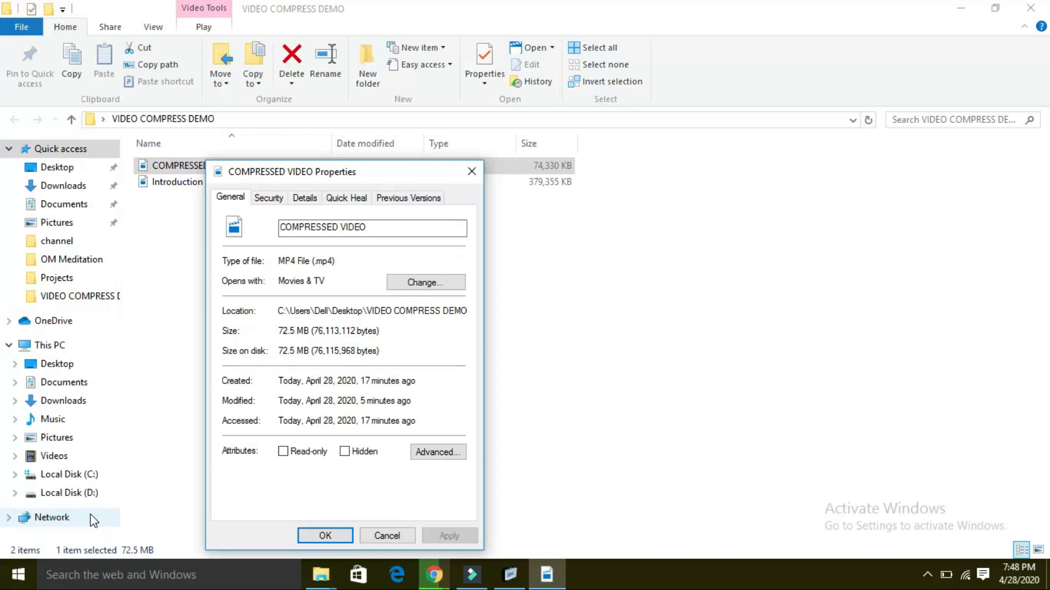
pyautogui.moveTo(97, 521)
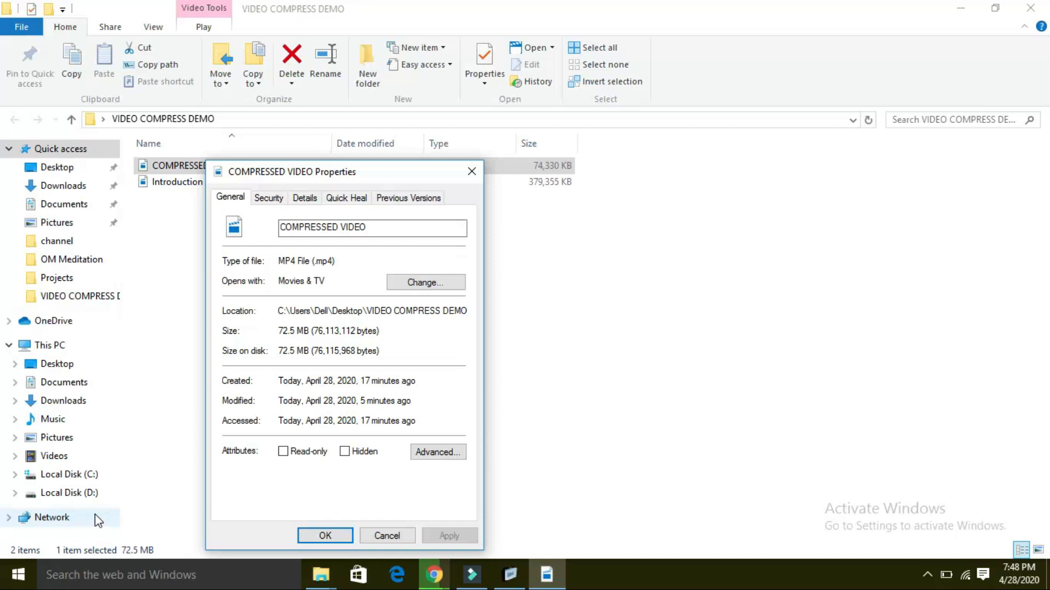
pyautogui.moveTo(101, 542)
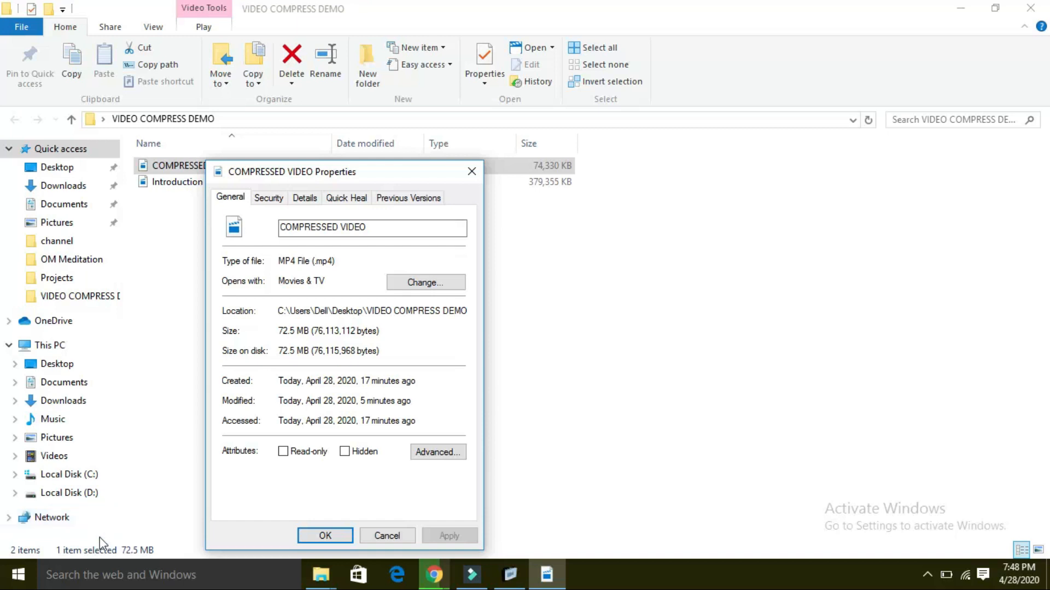